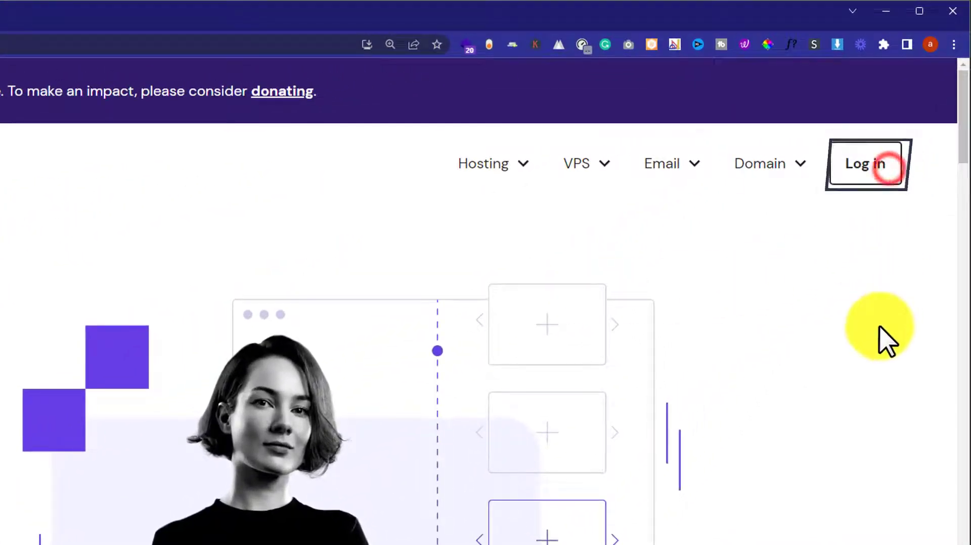
Log in to the Hostinger account to reach the hPanel dashboard.
left_click(866, 163)
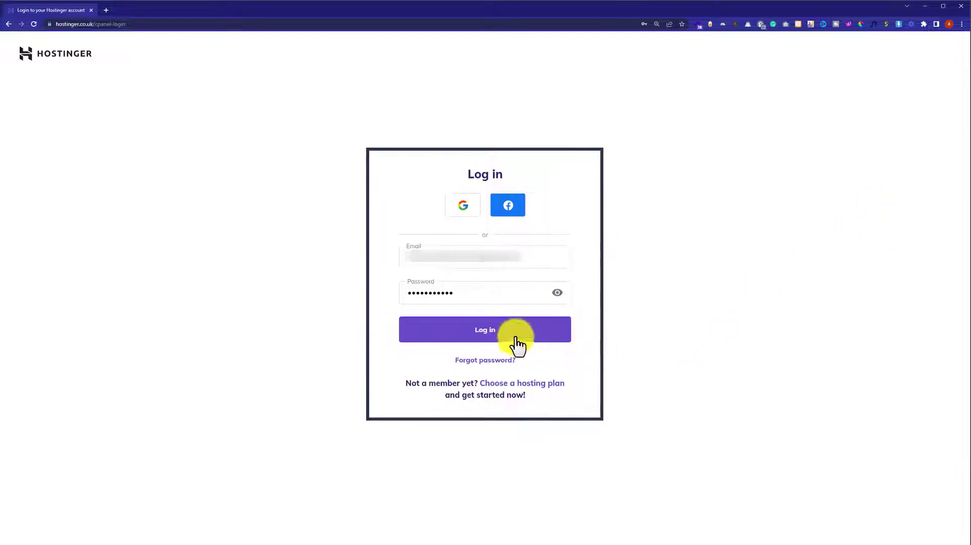
left_click(484, 329)
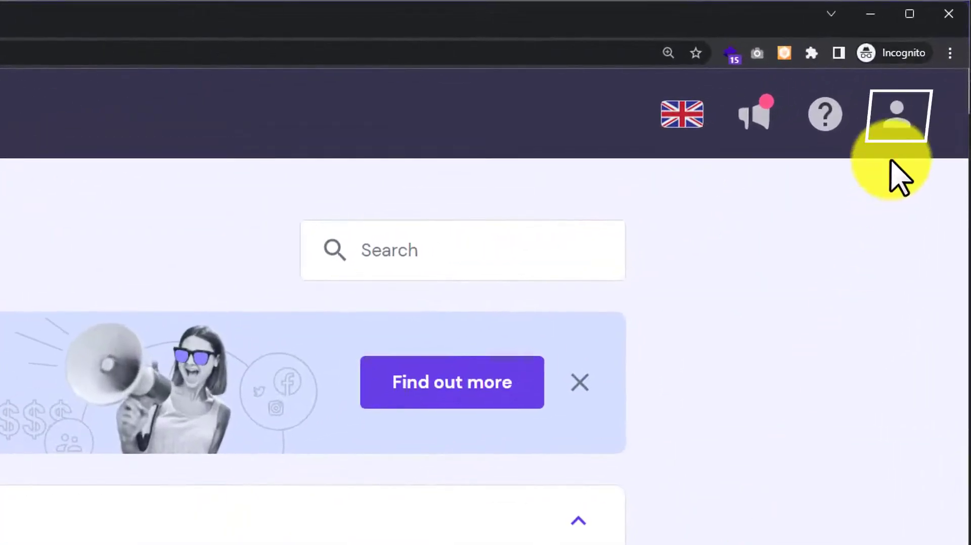
Reach the Grant Access form via the profile menu's Account Sharing section.
left_click(896, 114)
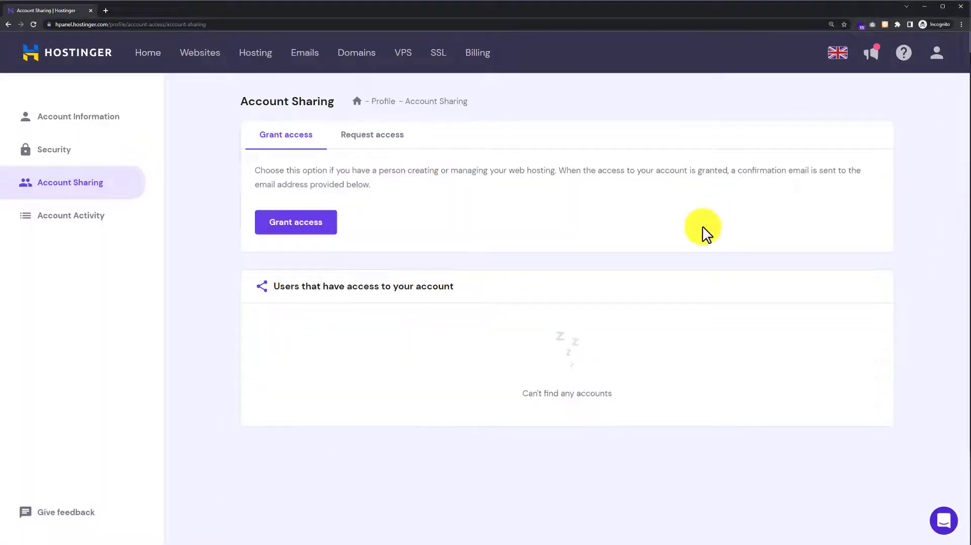
left_click(296, 221)
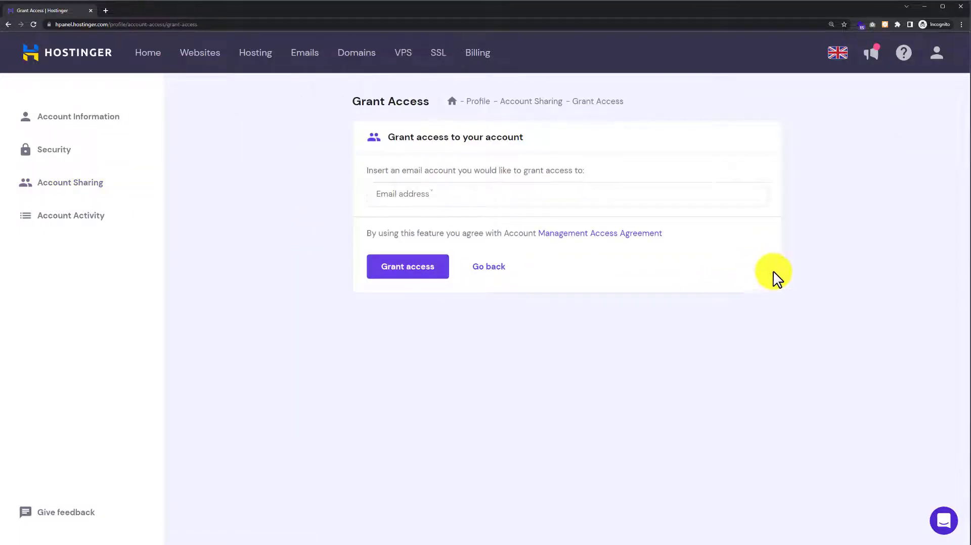
left_click(567, 194)
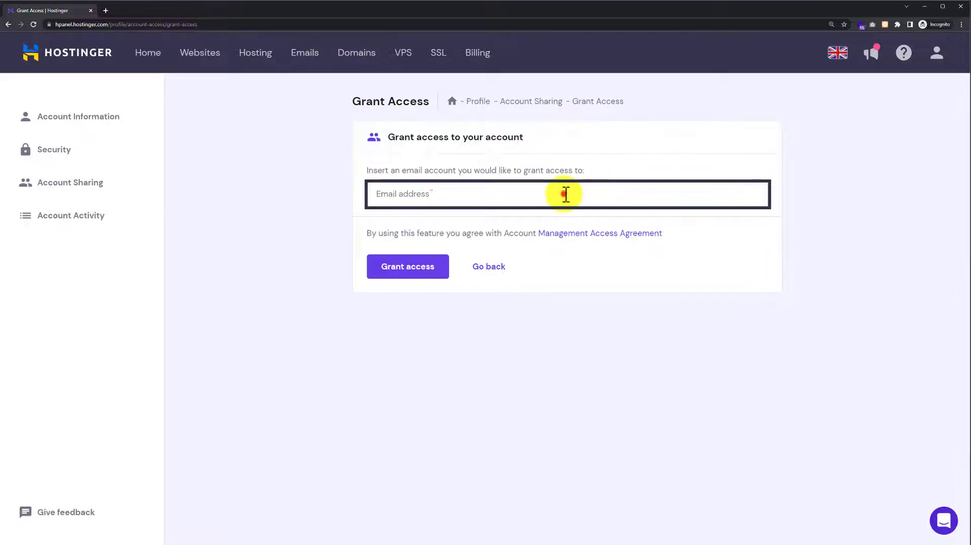
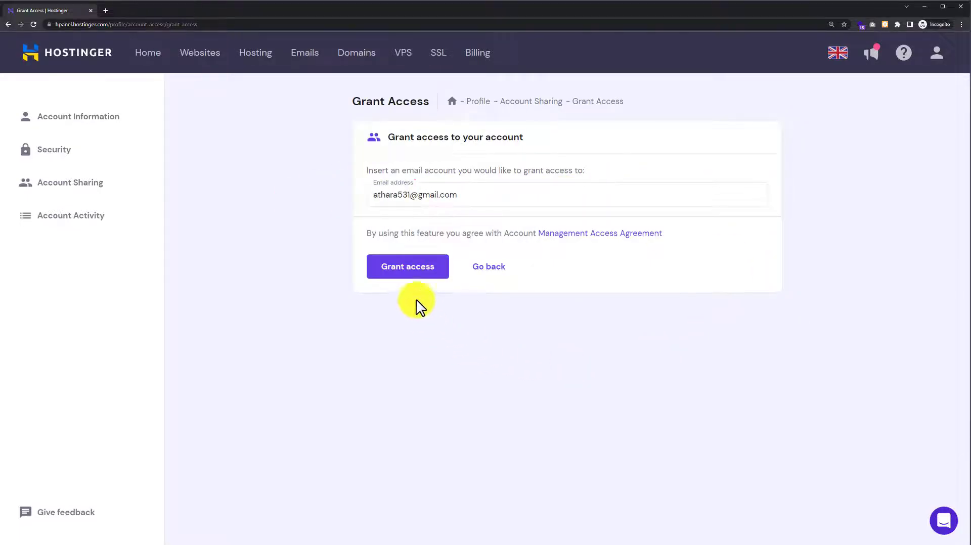
mouse_move(608, 353)
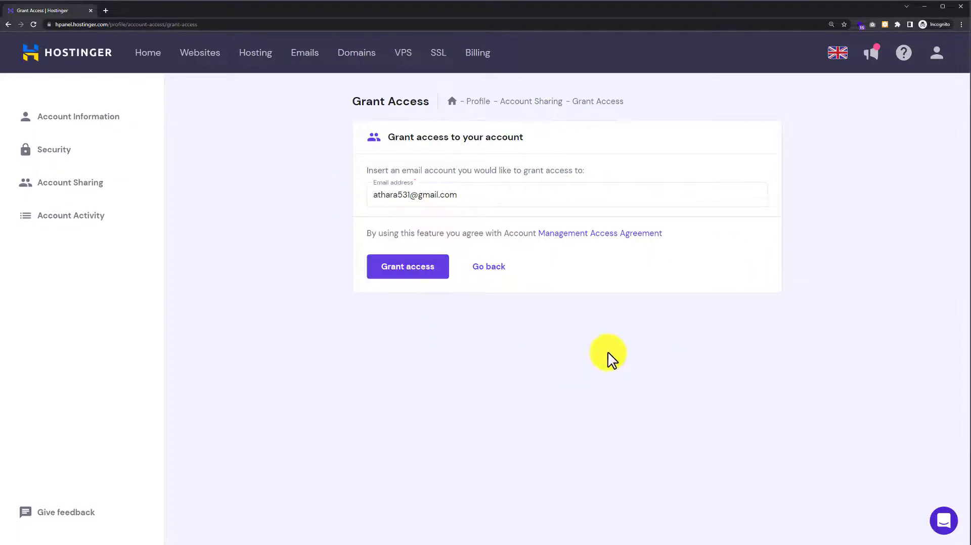
mouse_move(581, 274)
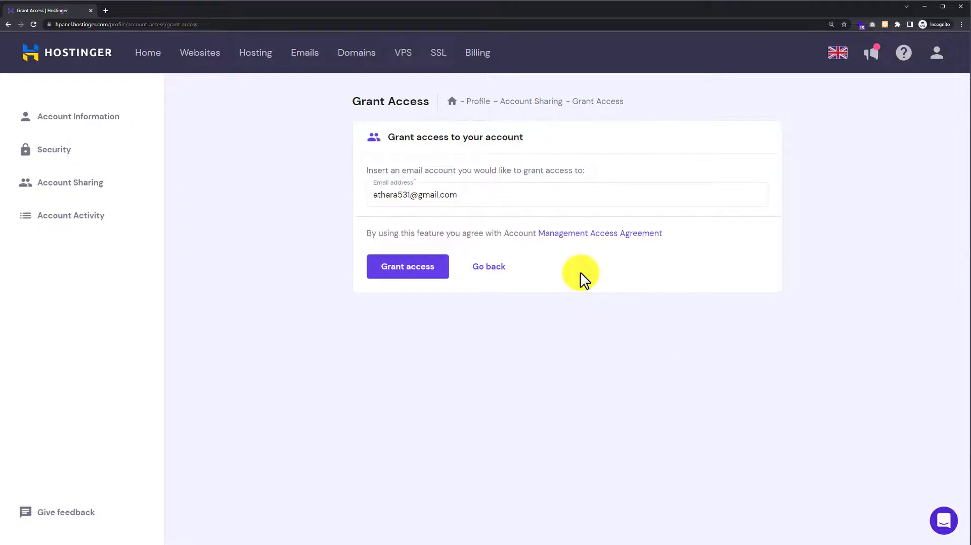